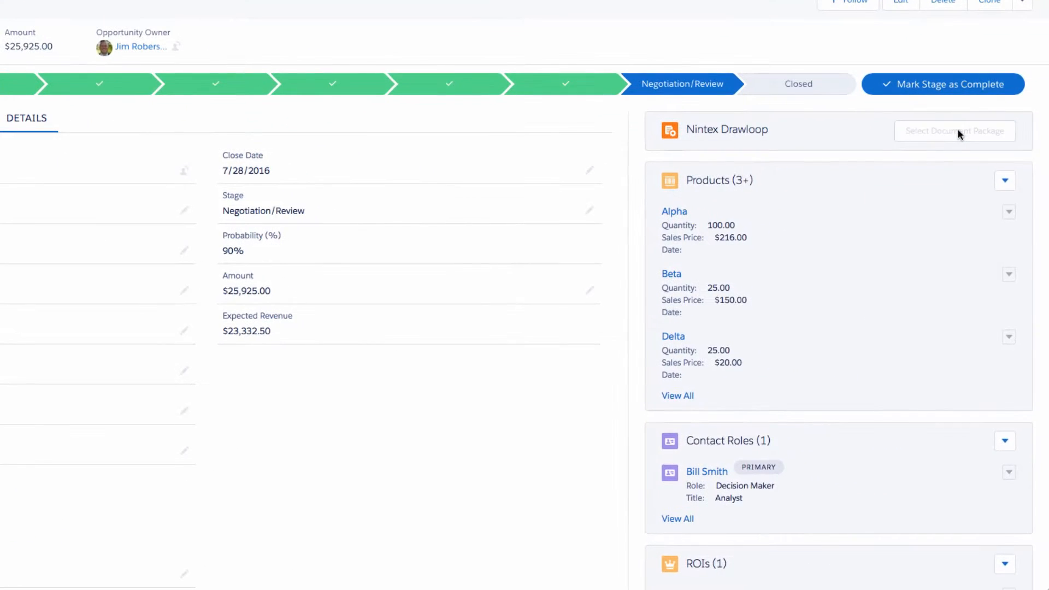
- Choose the Acme Quote package for Bill Smith and run it with Download delivery
click(954, 130)
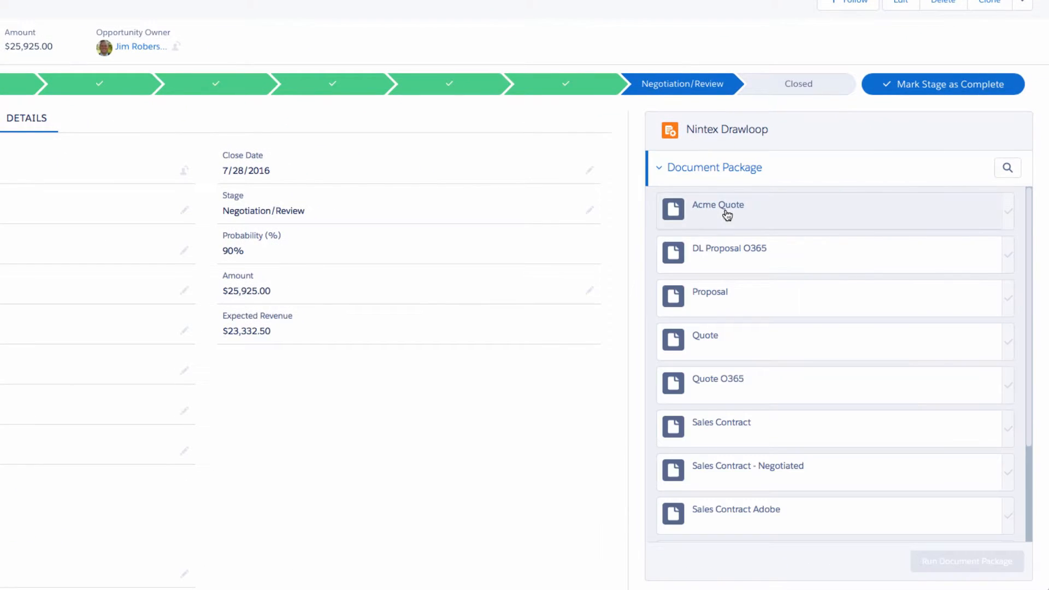
click(717, 205)
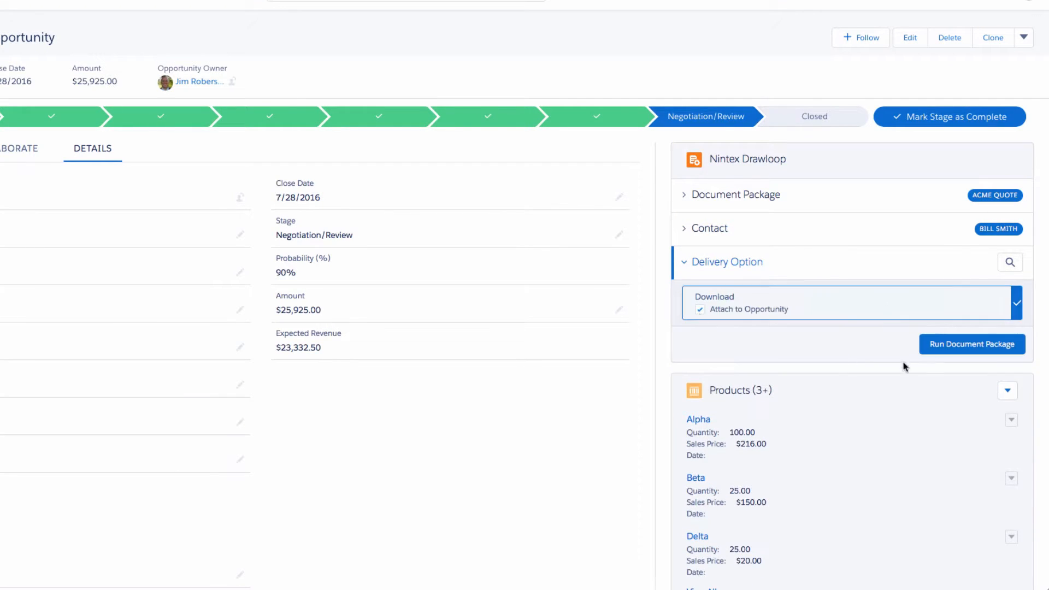
click(972, 344)
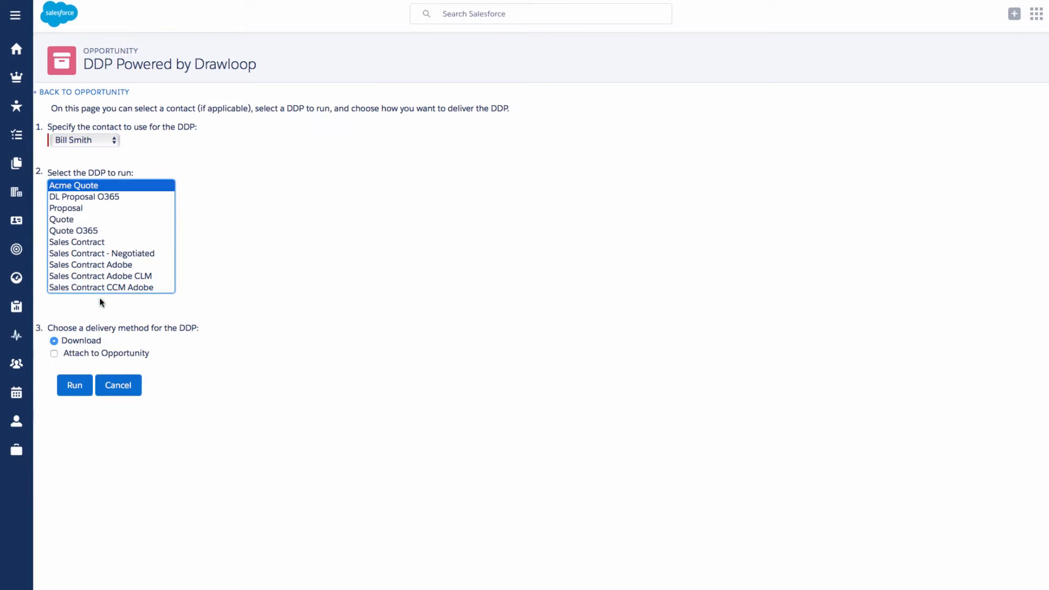
- Select the Proposal package and tick Attach to Opportunity
click(74, 385)
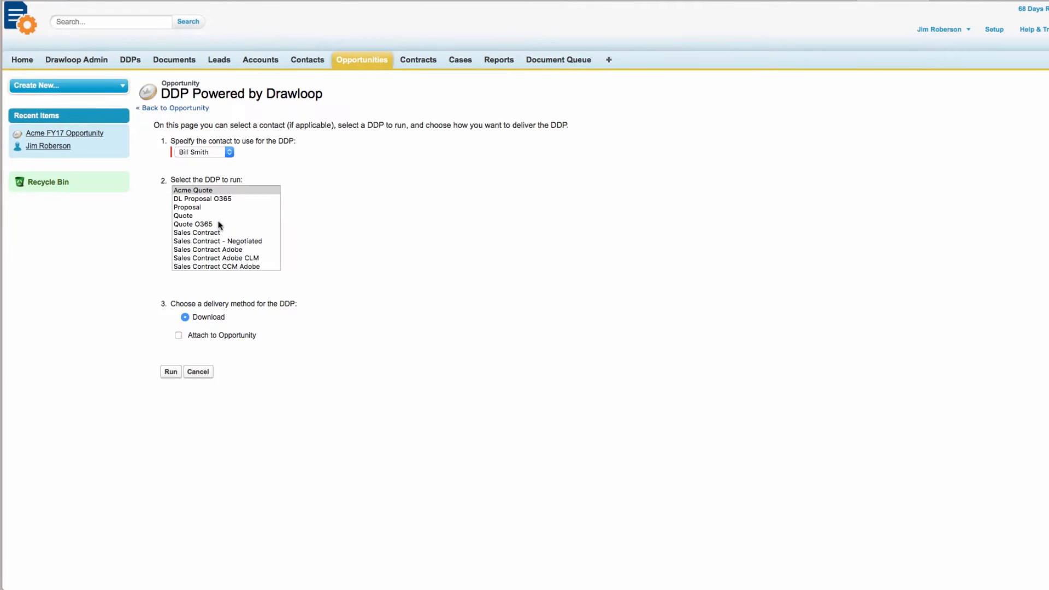
click(188, 207)
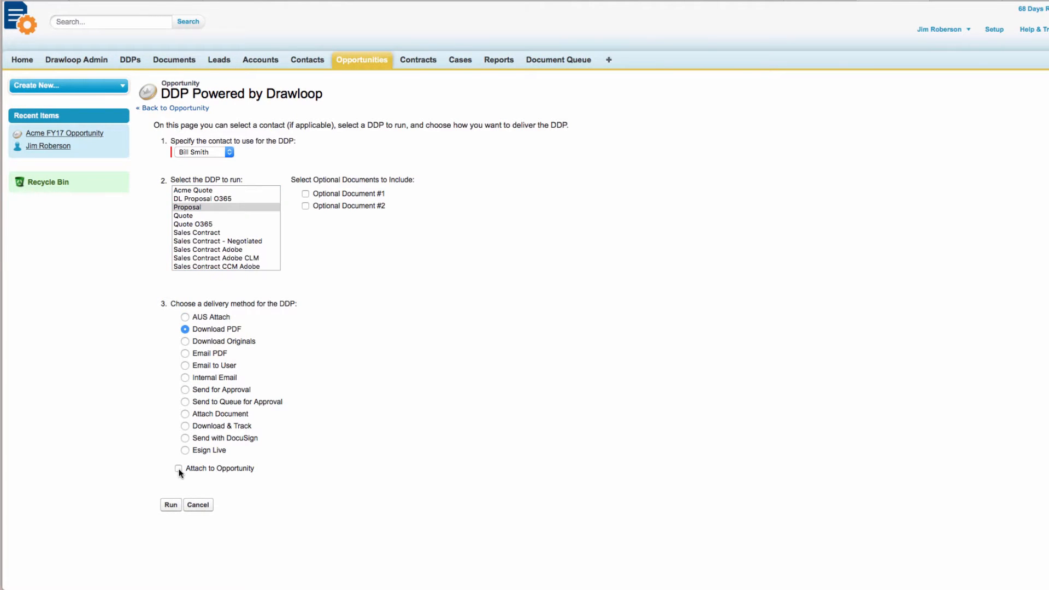
click(170, 505)
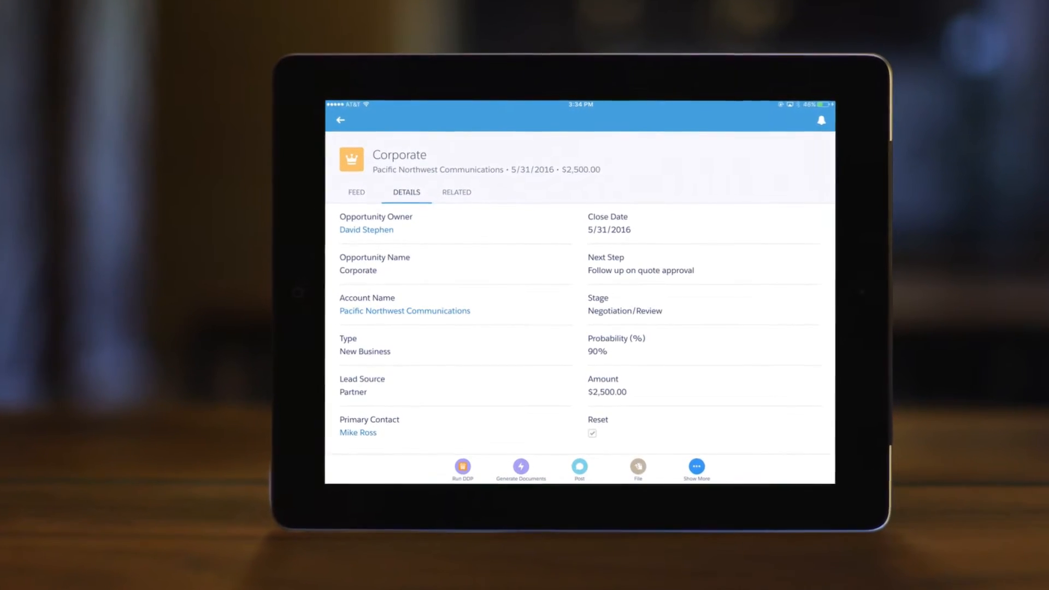
- Scroll the Recent DDPs list and open the Account Plan Summary package
scroll(down, 3)
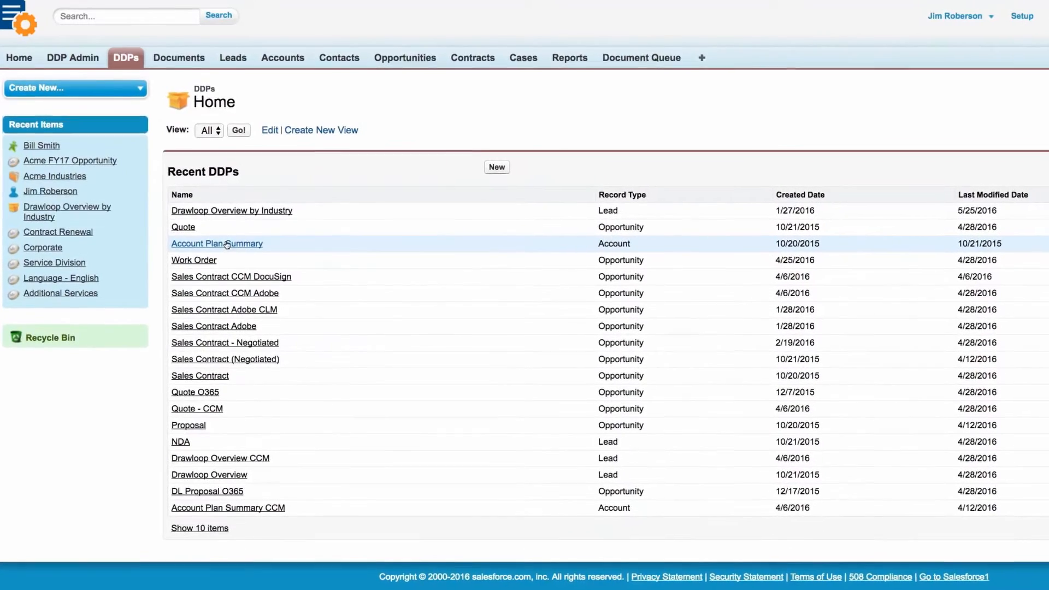
click(189, 426)
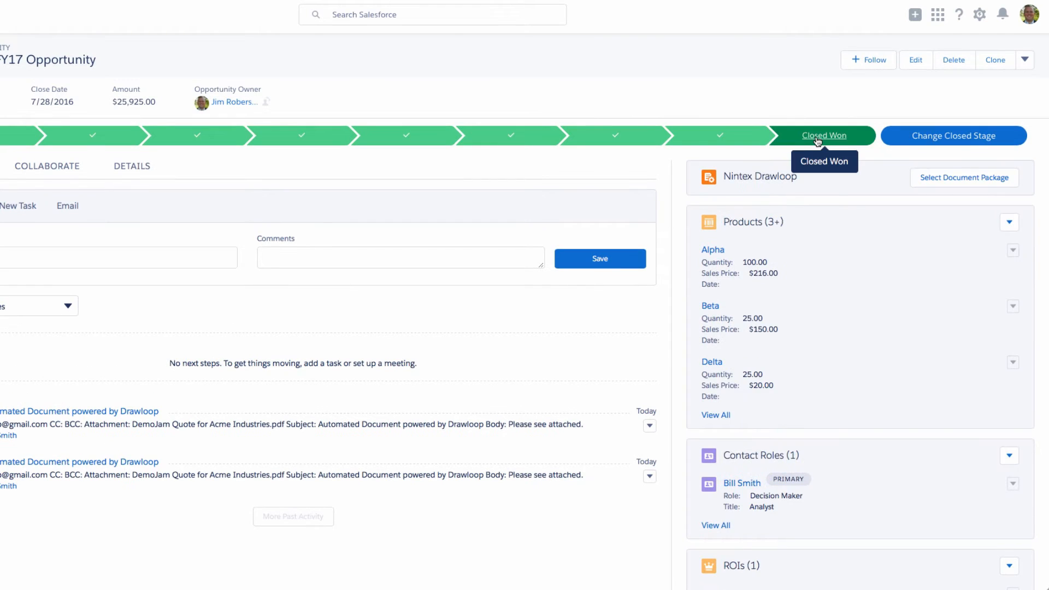
- Mark Acme FY17 Closed Won and run the Quote package to generate the PDF
click(964, 178)
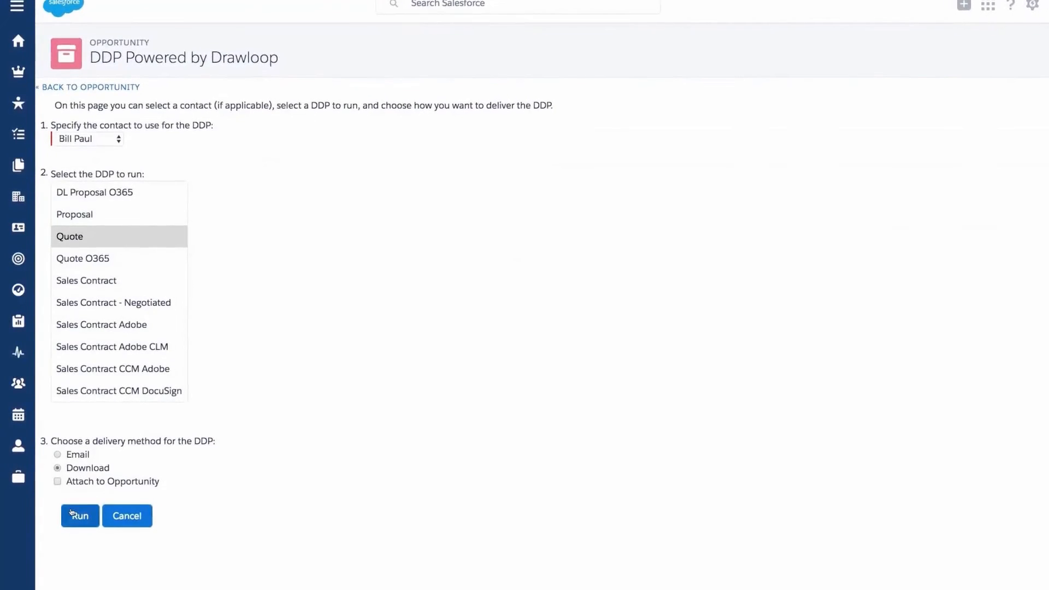
click(79, 516)
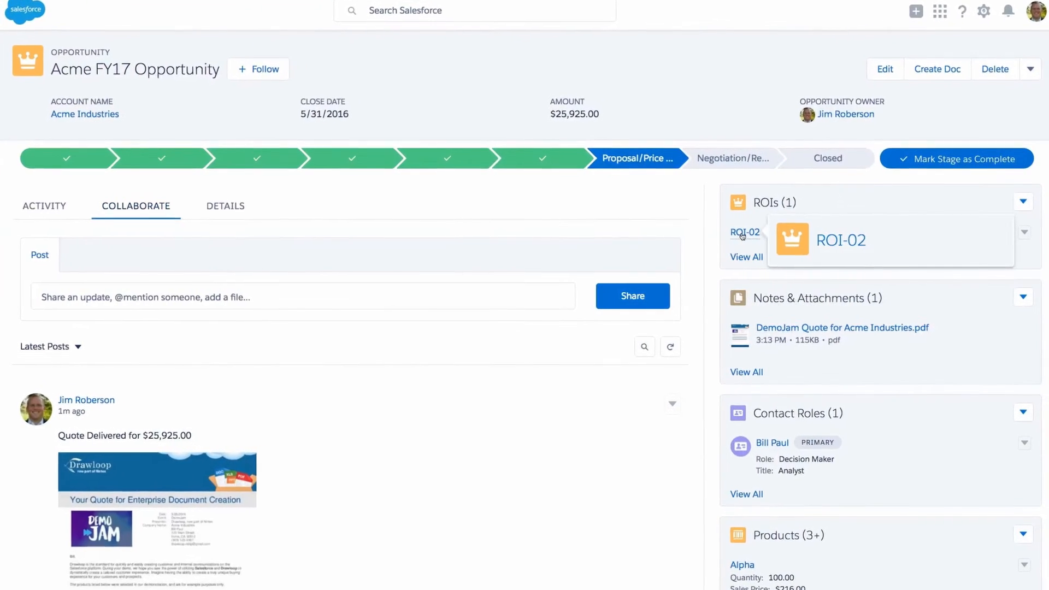
click(745, 232)
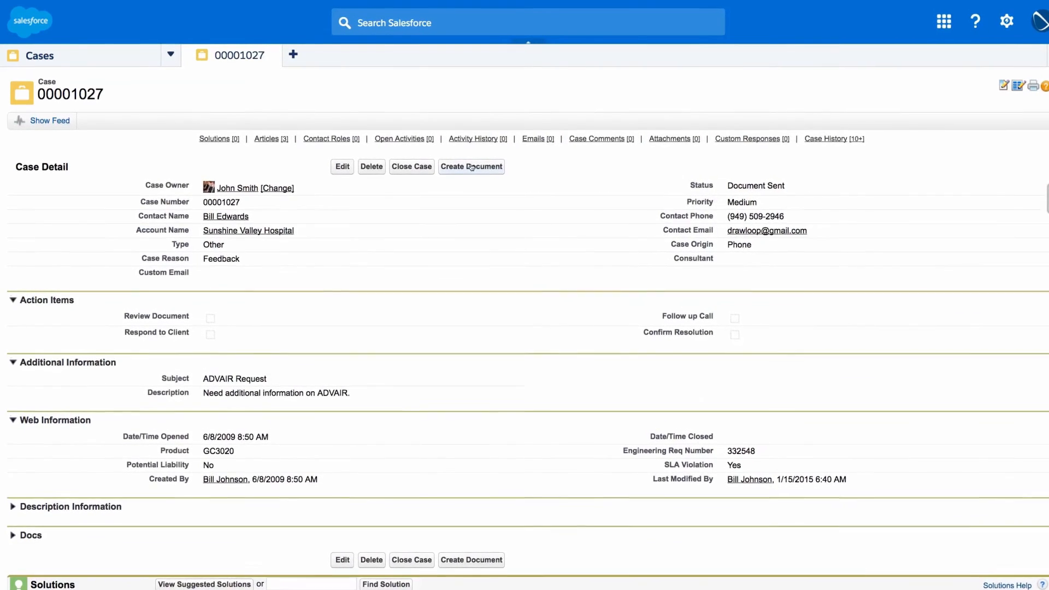
- Generate Letter with Articles for case 00001027 with ADVAIR fact sheets, delivered by email
click(471, 167)
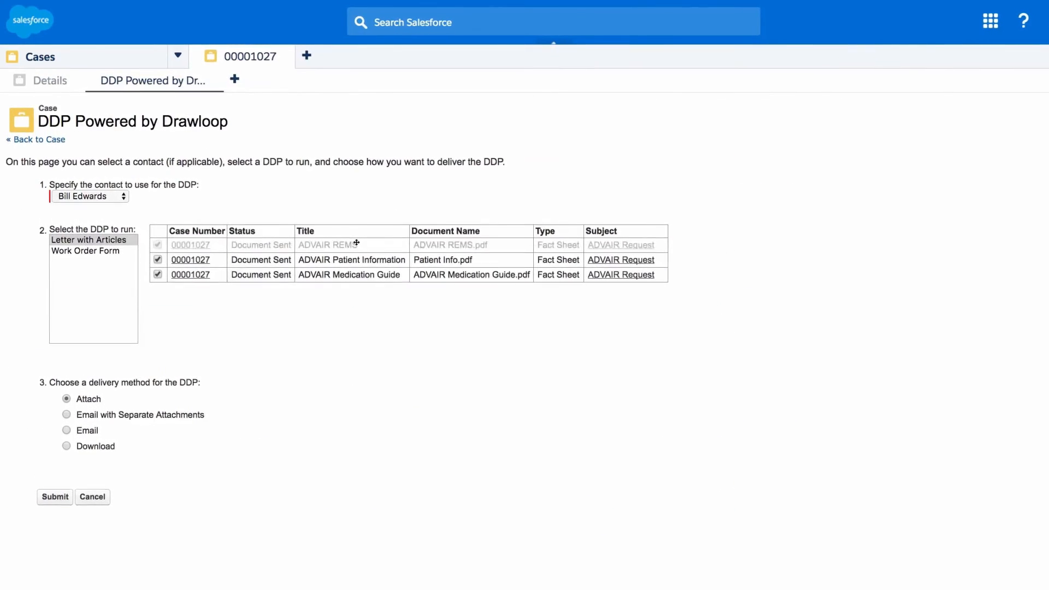
click(66, 441)
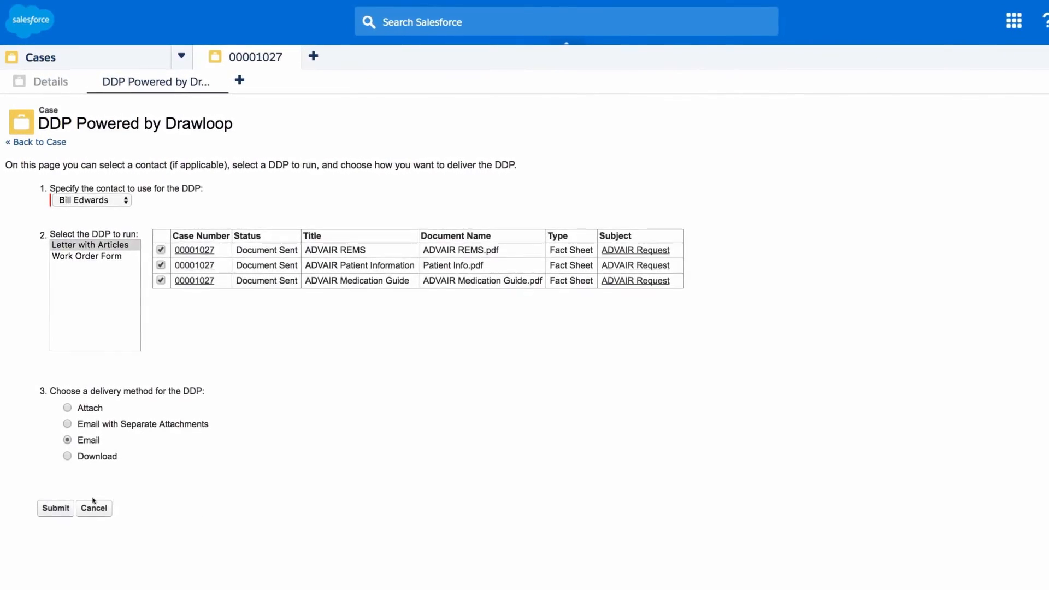
click(55, 508)
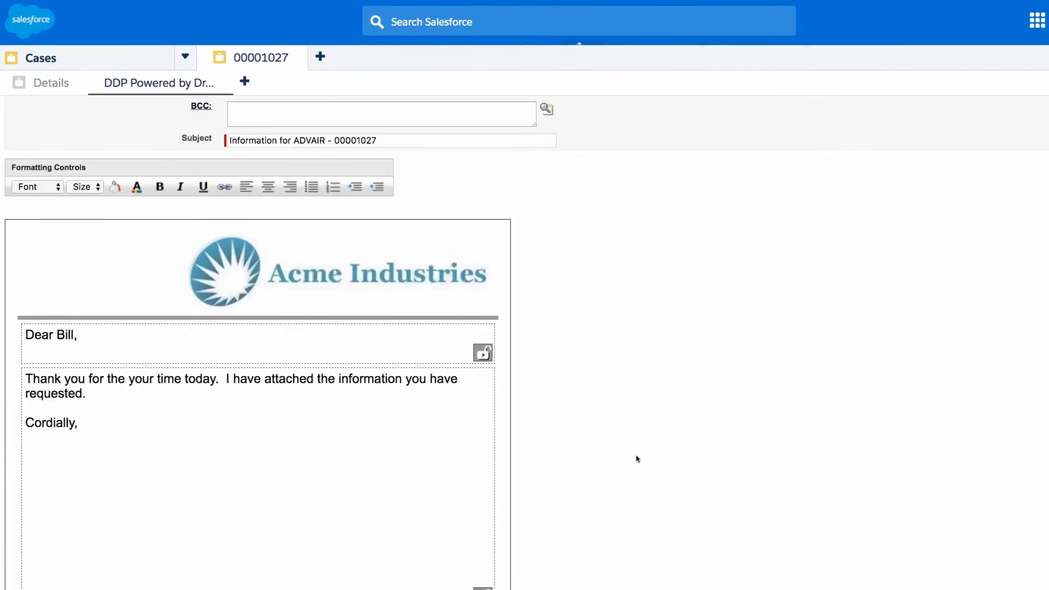
scroll(down, 3)
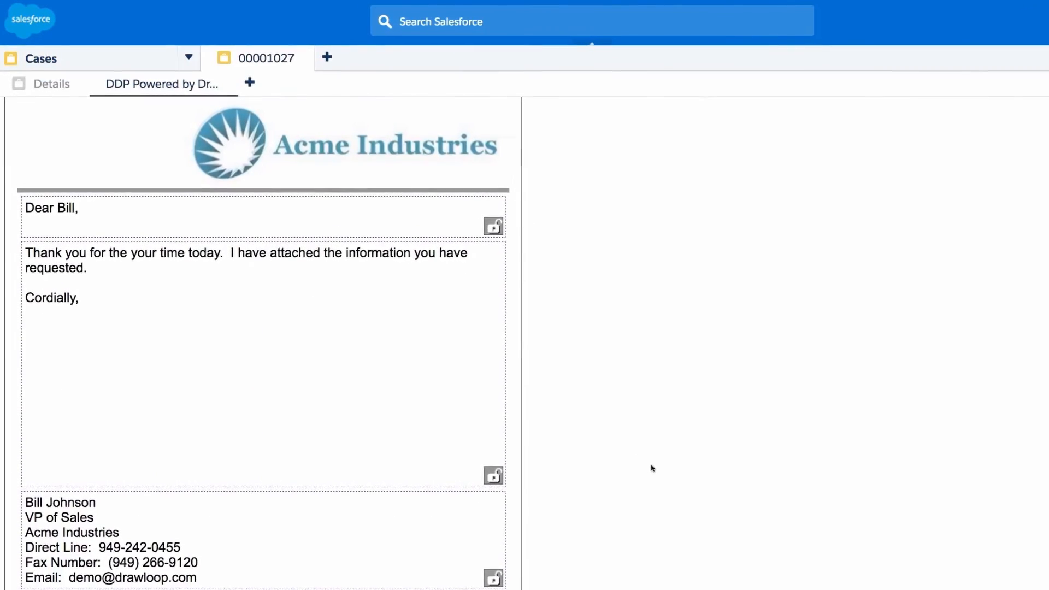